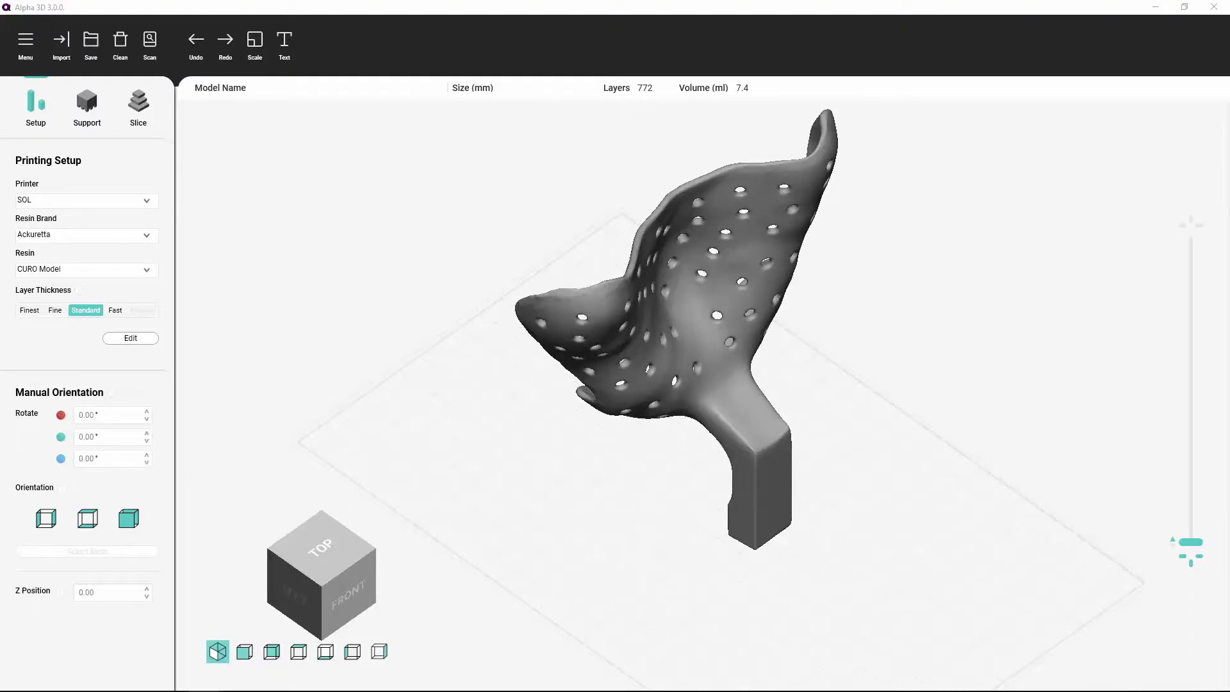
mouse_move(719, 357)
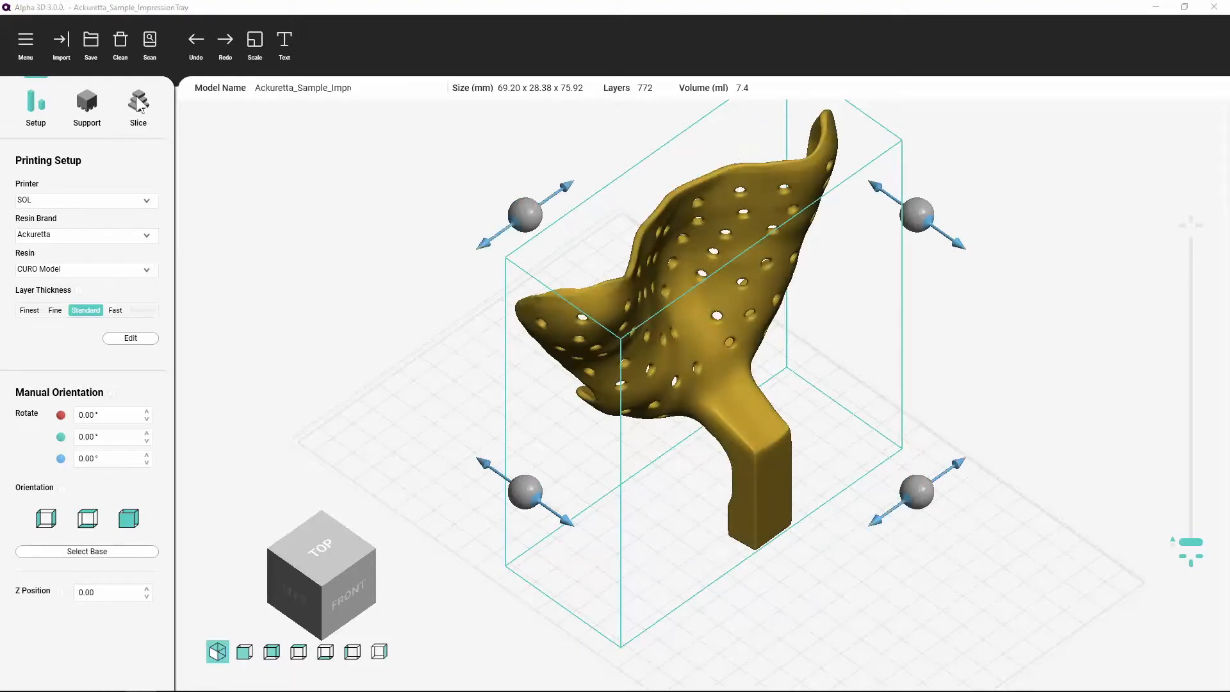
- Duplicate the perforated impression tray using Layout > Duplicate, giving four trays
left_click(139, 106)
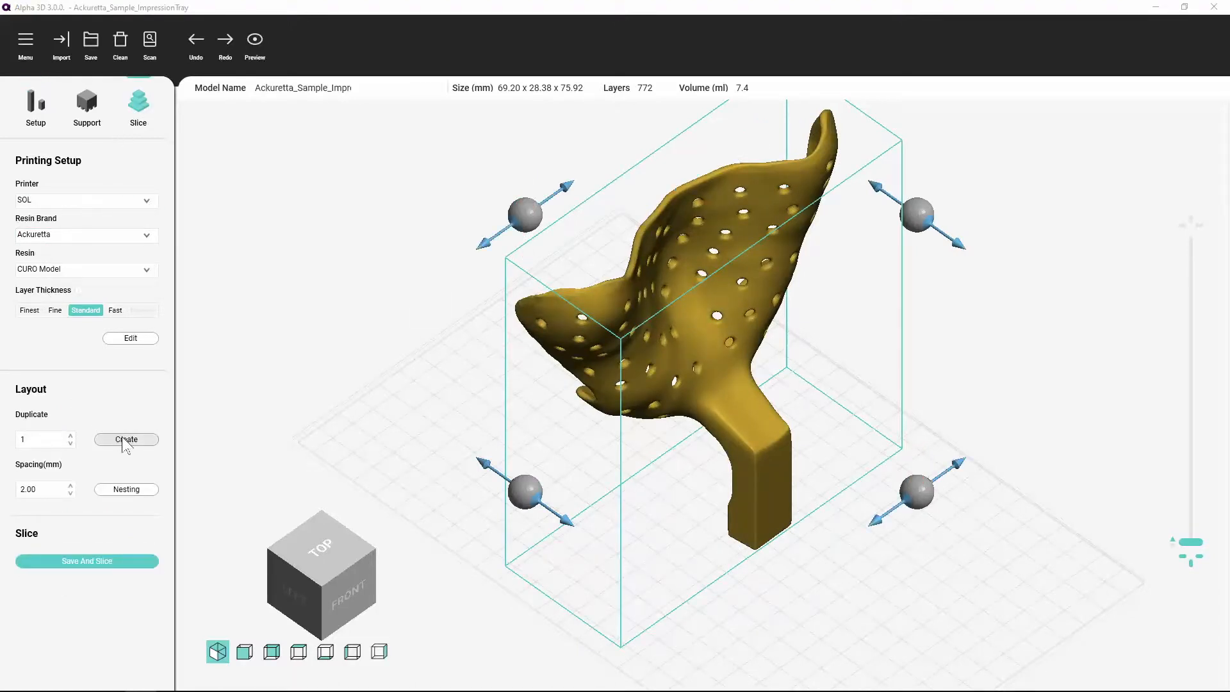
left_click(125, 438)
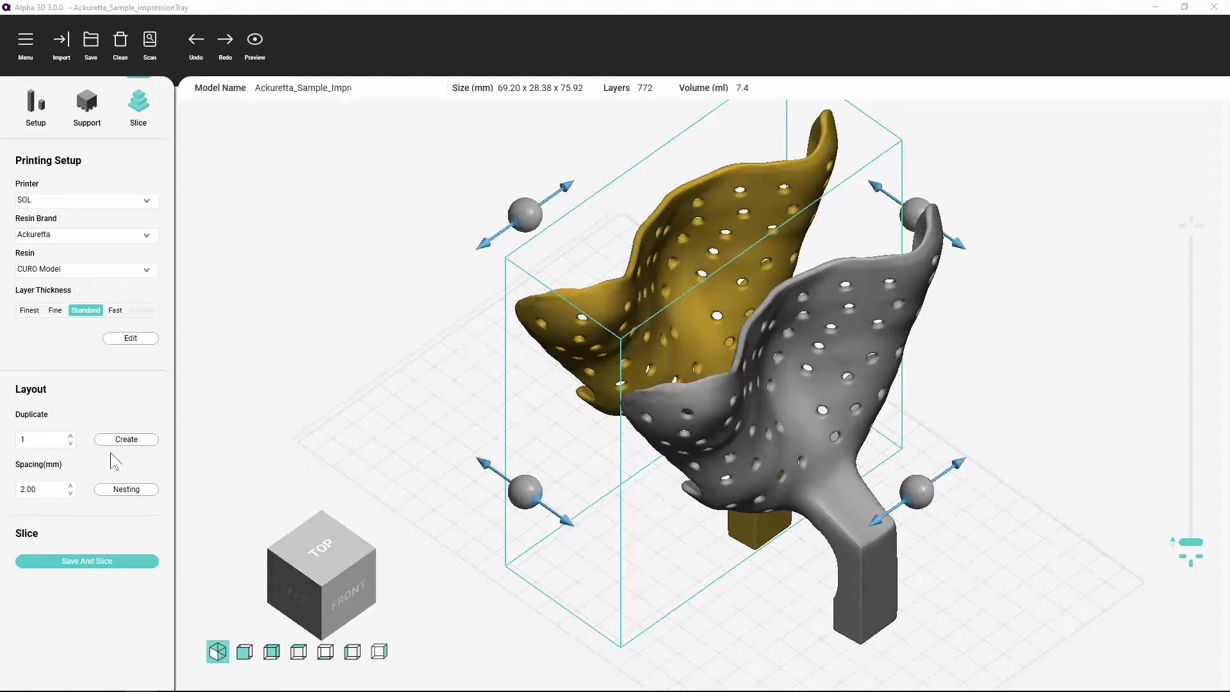
left_click(70, 434)
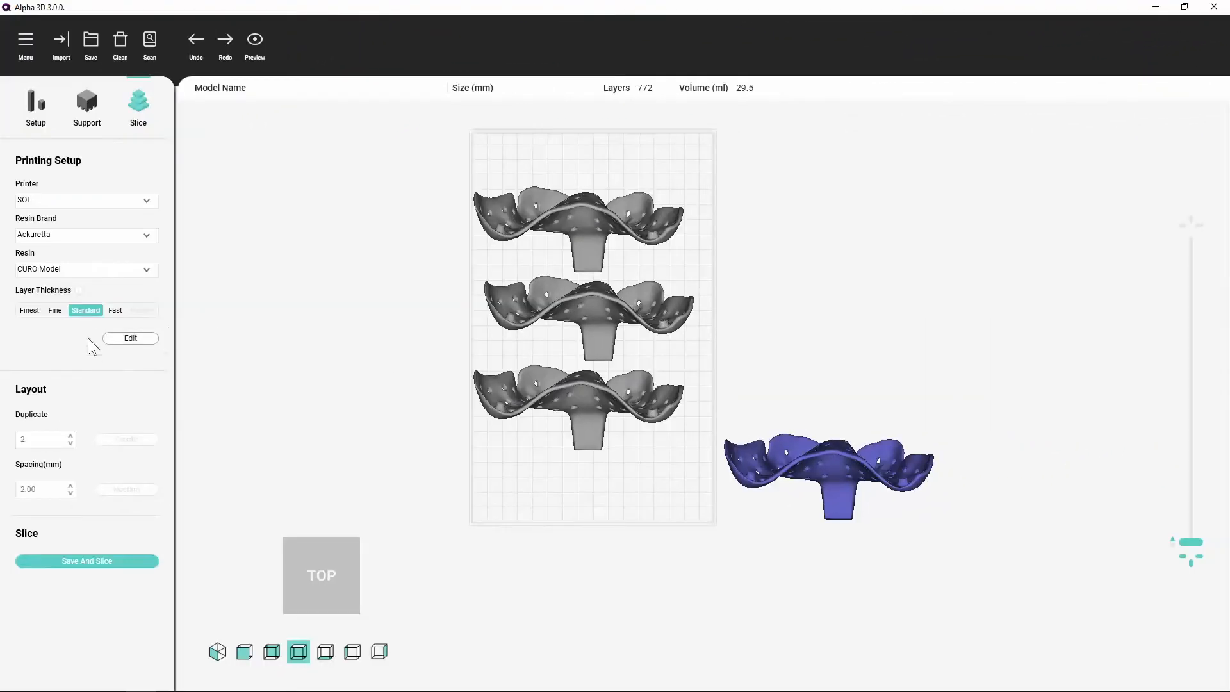
mouse_move(70, 294)
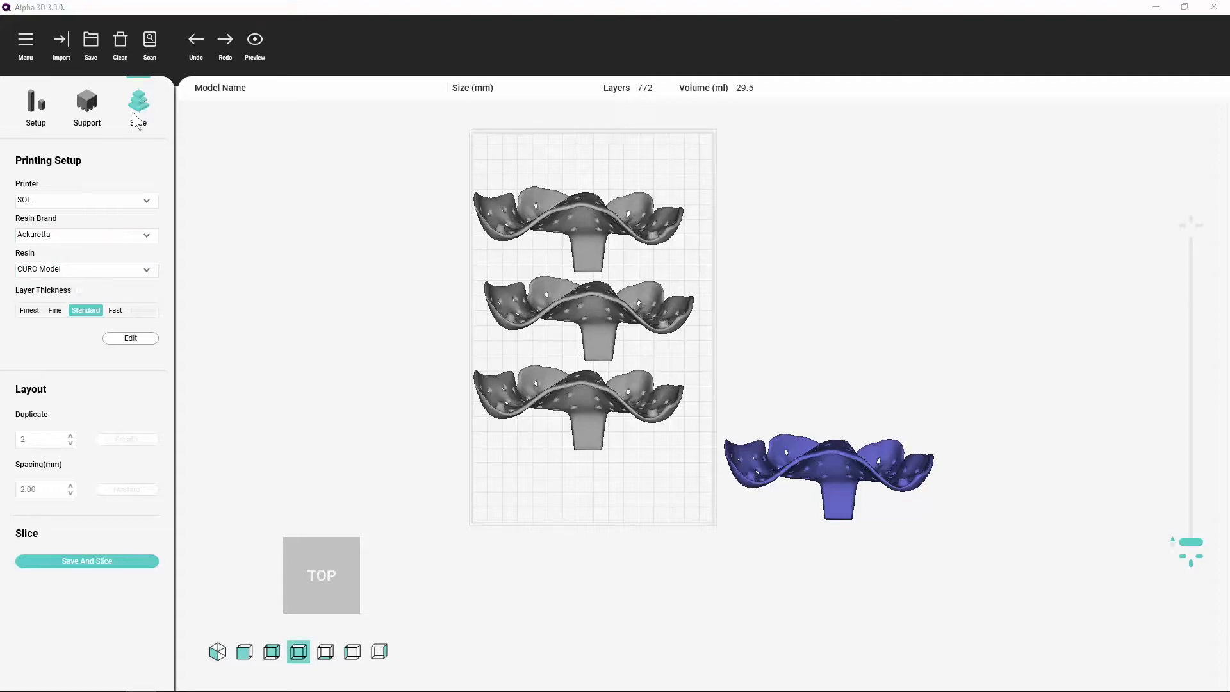
- Select the bottom tray and run Nesting to pack the trays on the plate
left_click(577, 406)
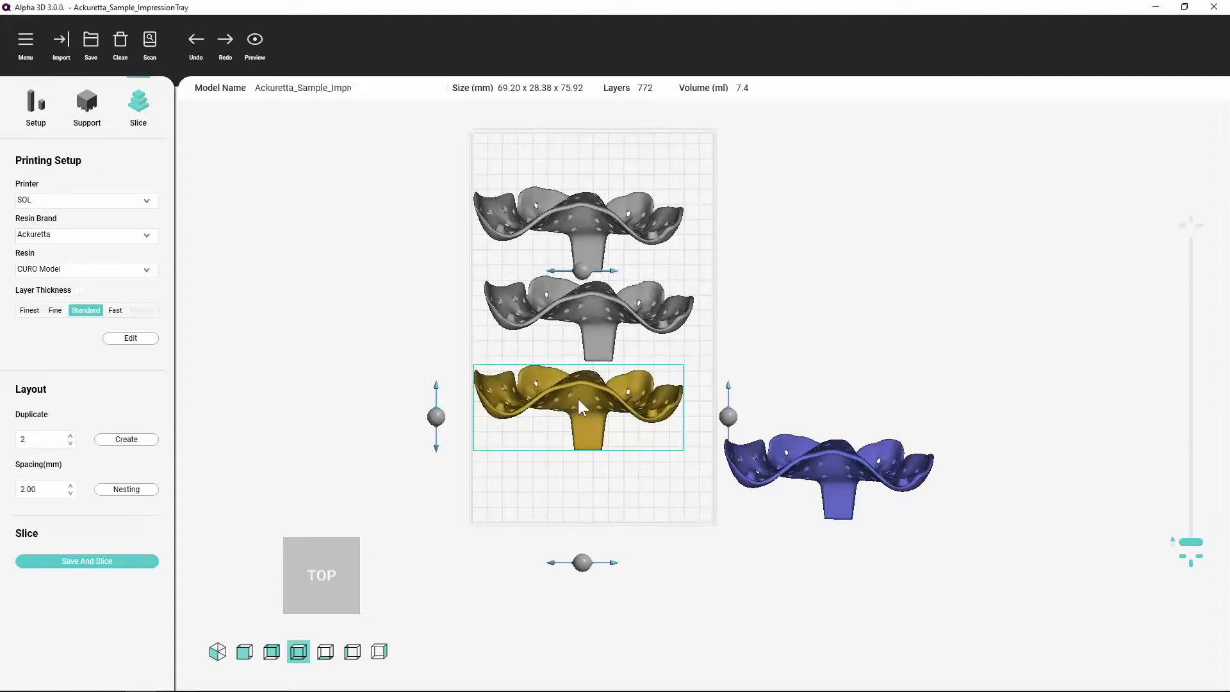
left_click(125, 489)
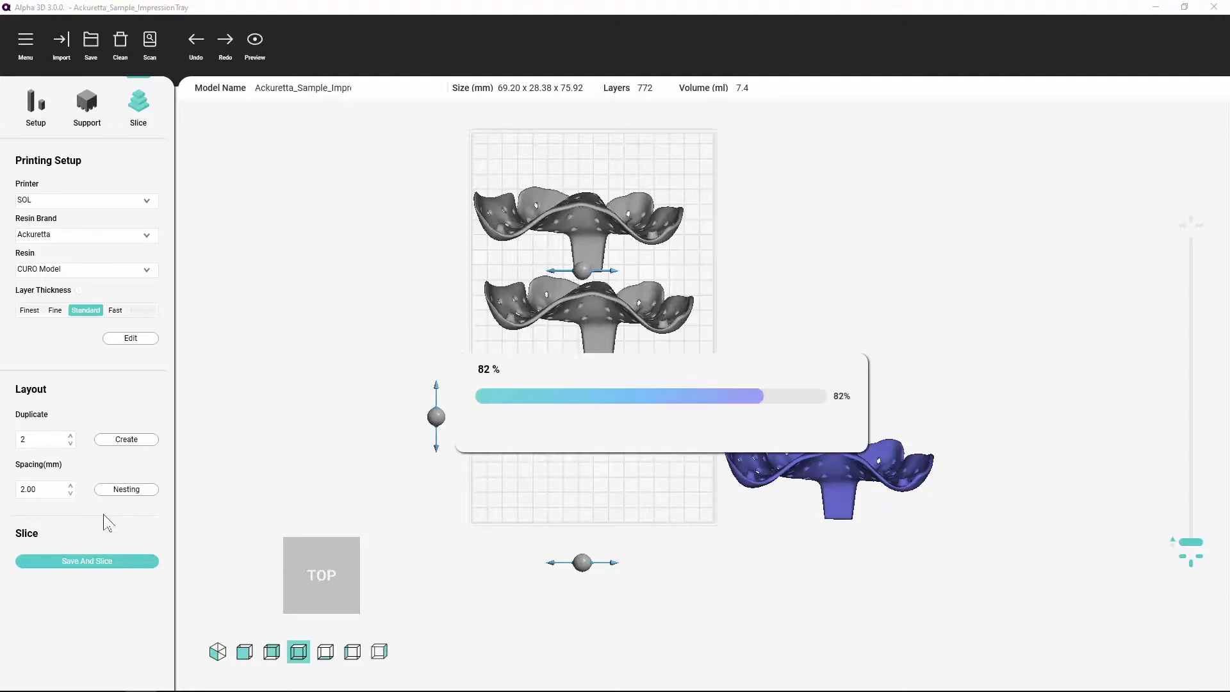
left_click(217, 653)
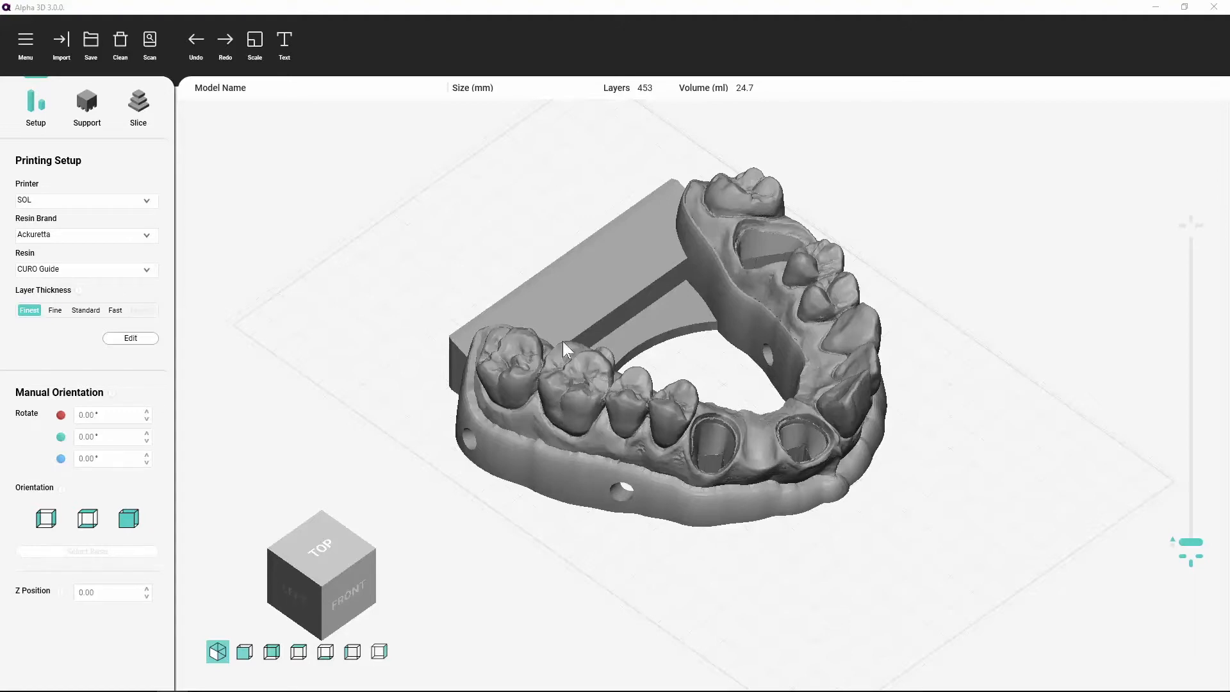
- Engrave 'DENTAL MODEL' inward at height 1.00 into the dental arch model
left_click(573, 349)
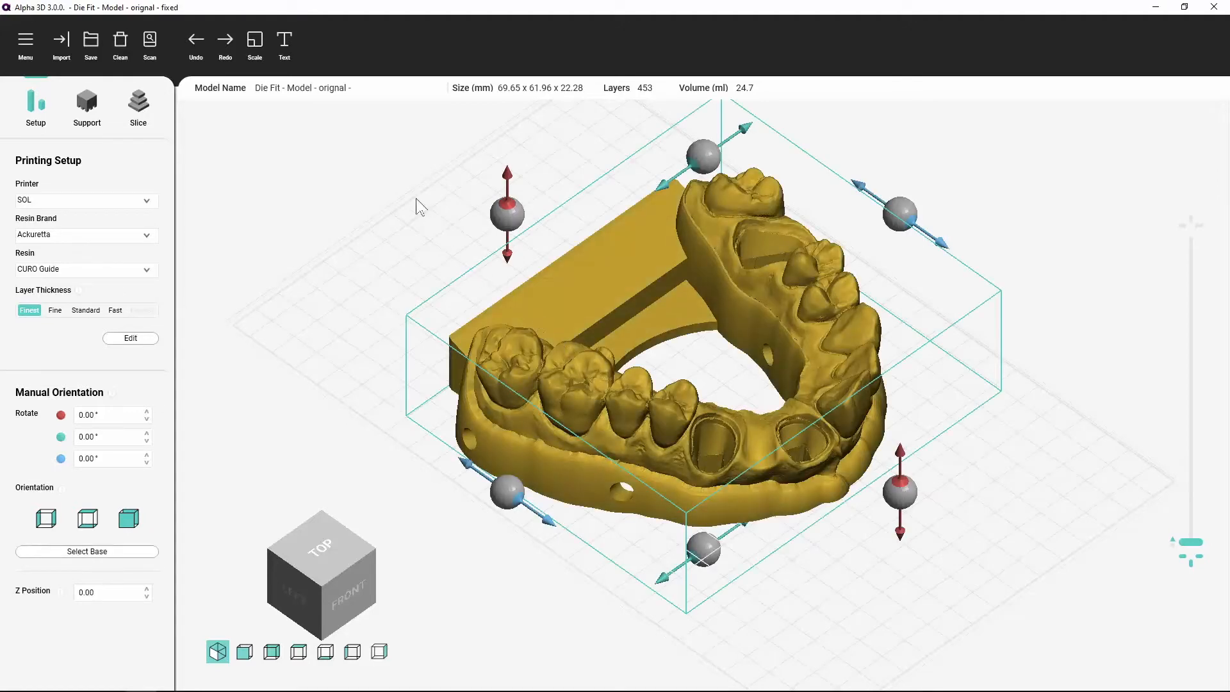
left_click(284, 41)
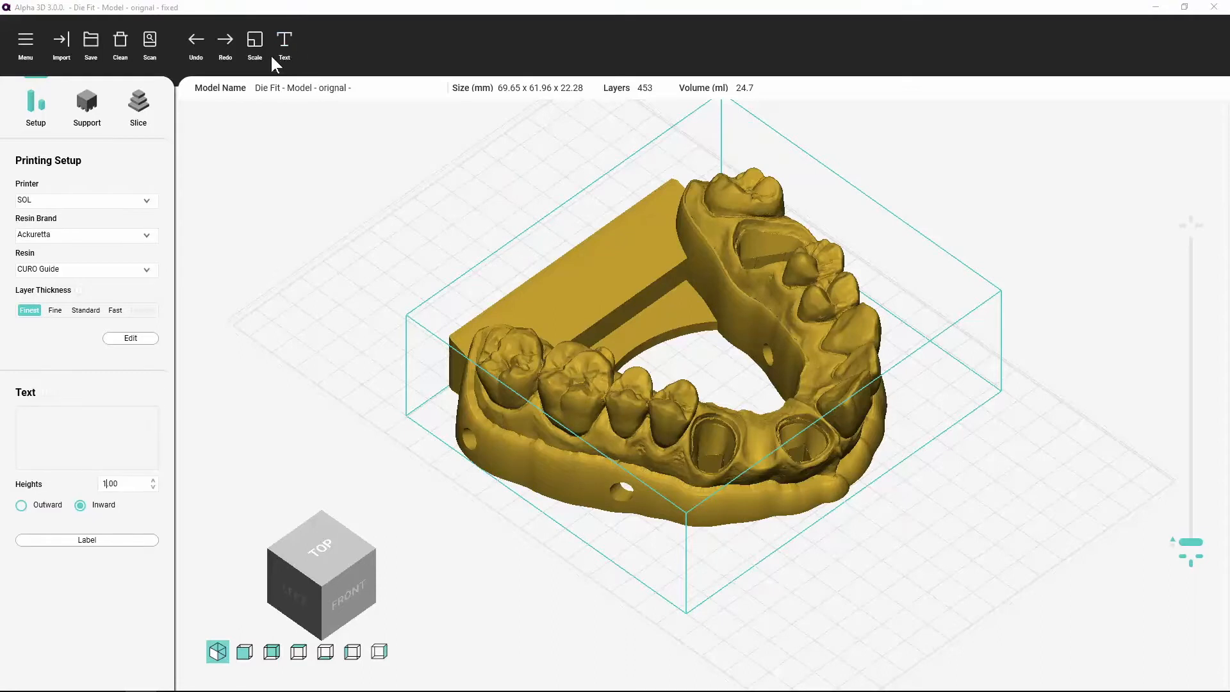
mouse_move(70, 409)
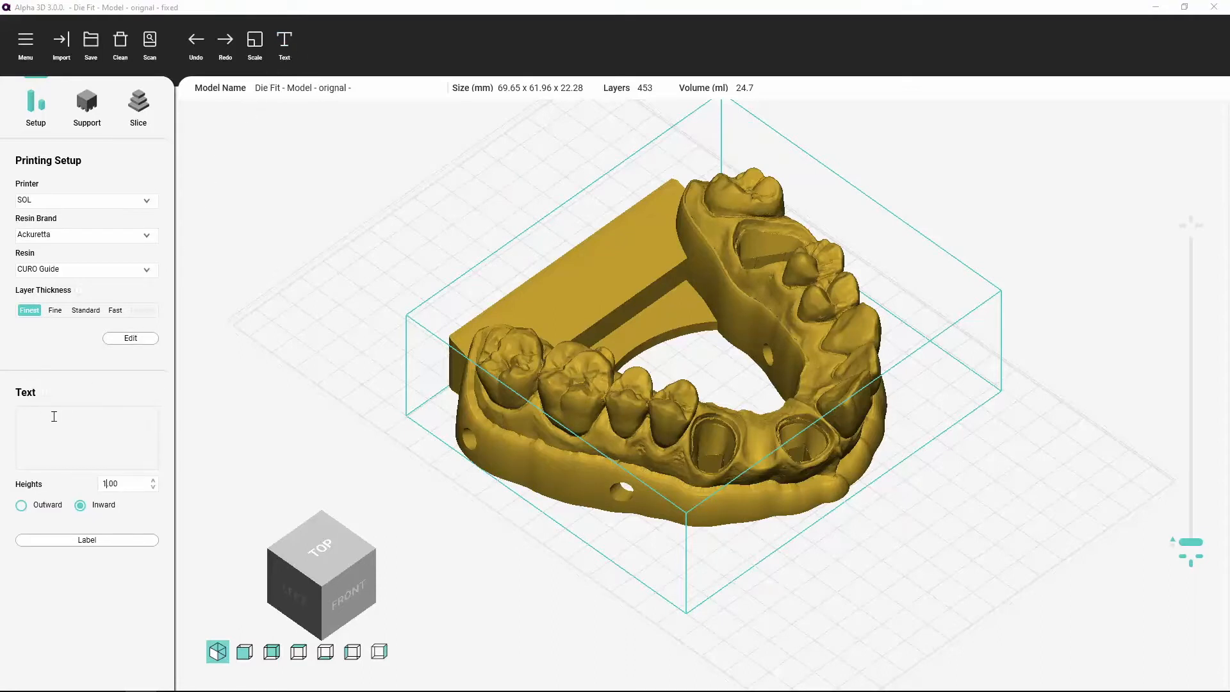
type("D")
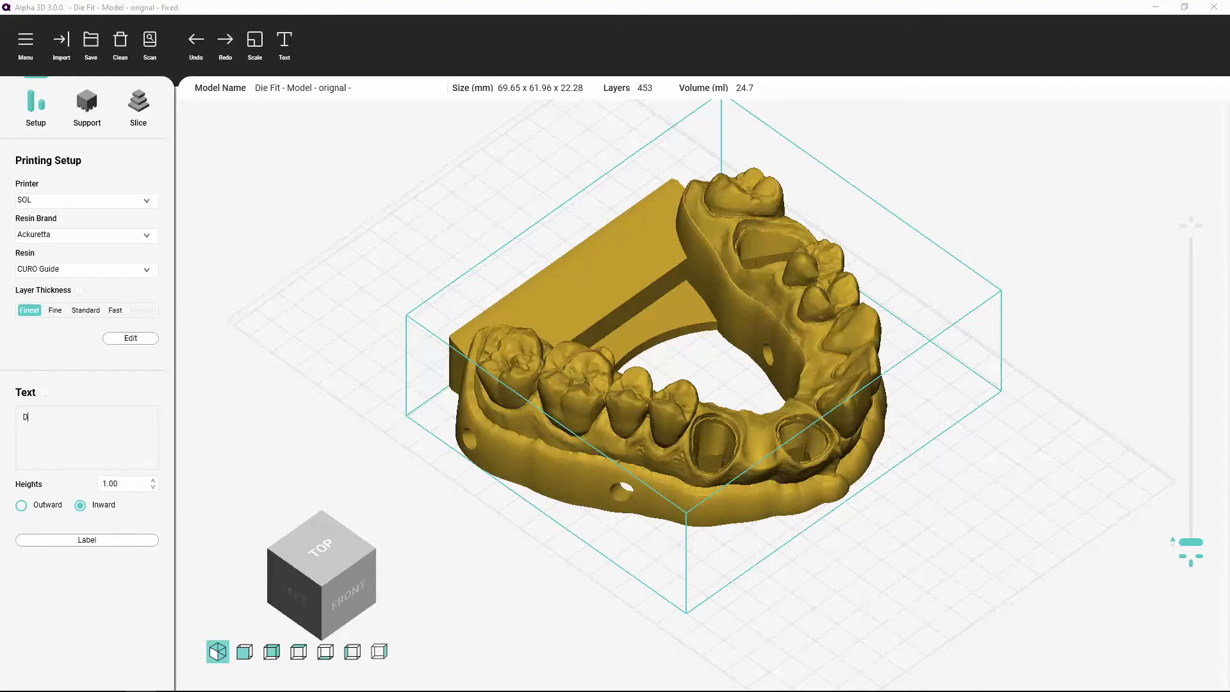
type("E")
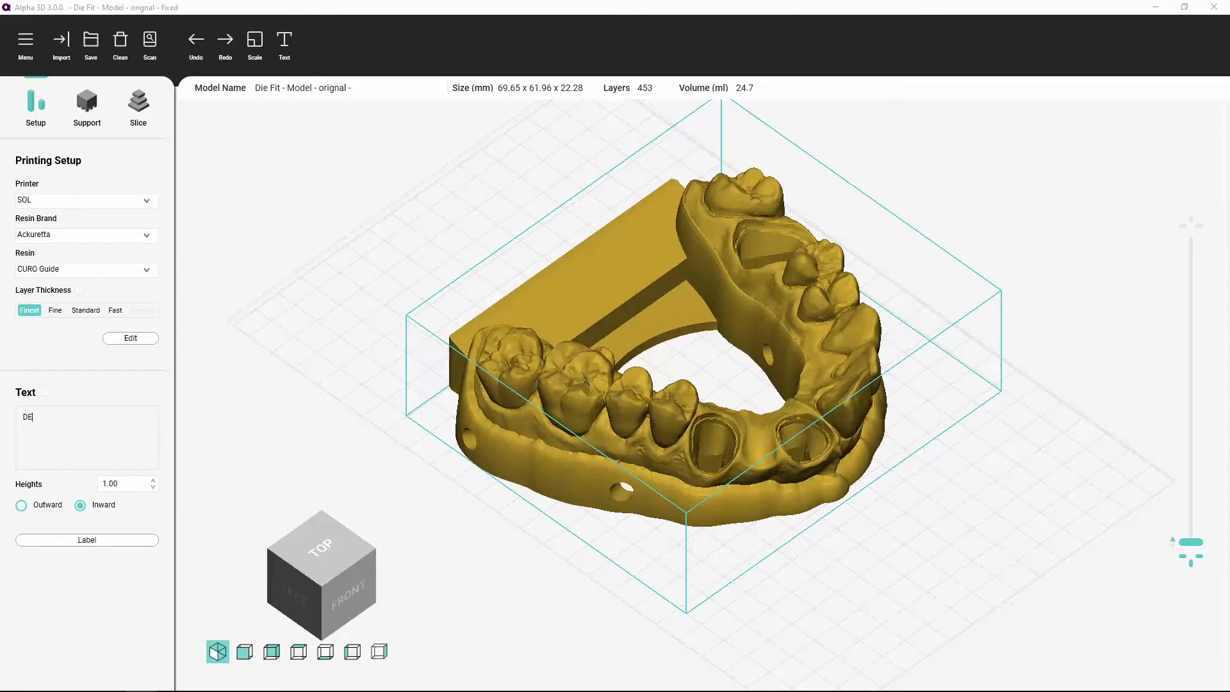
type("NTAL MODEL")
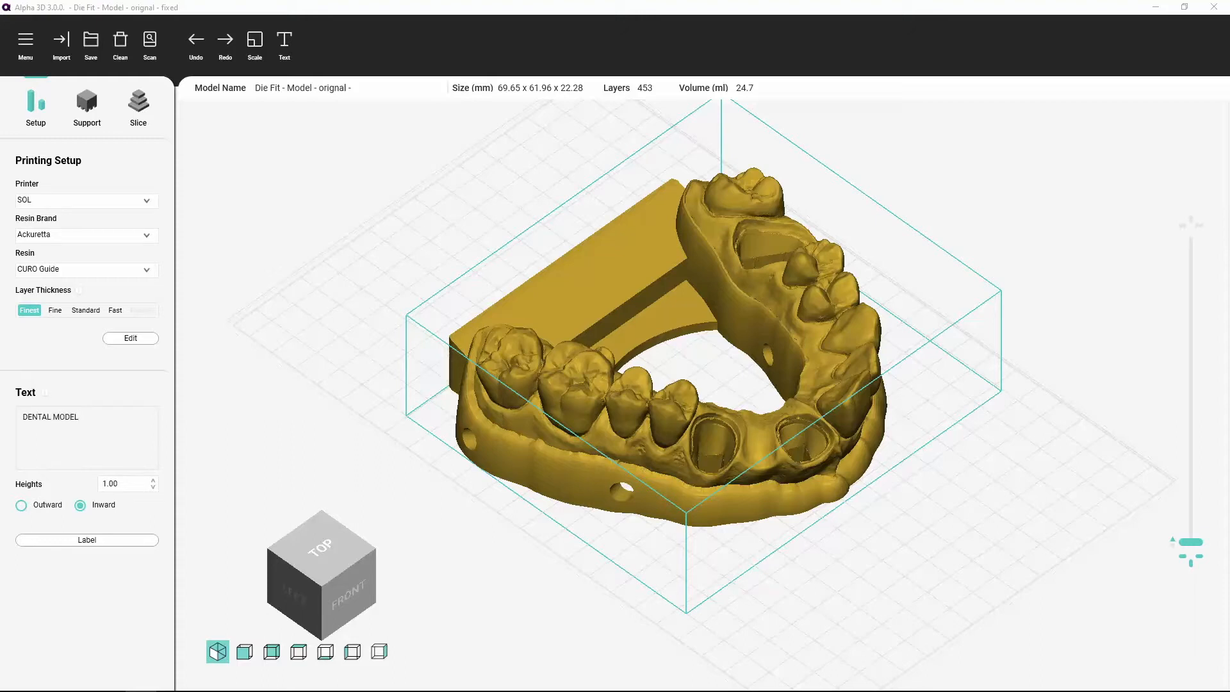
left_click(87, 416)
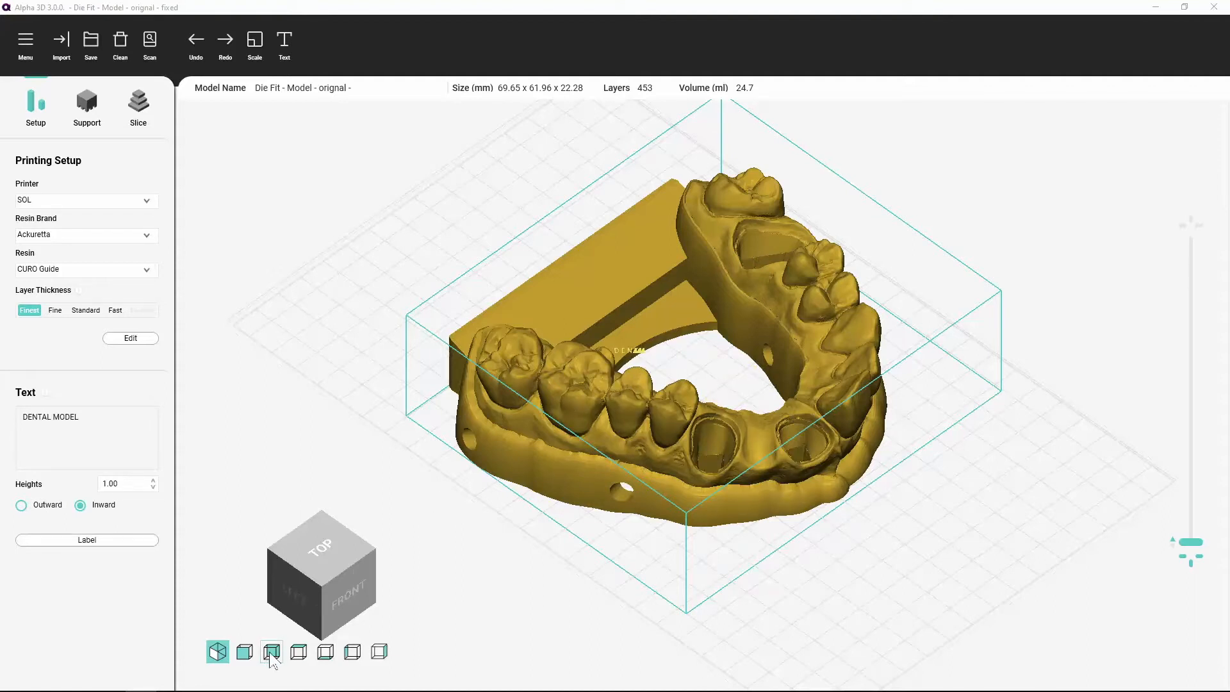
- View the model from the back and reapply the label at 5.00 height
left_click(272, 651)
type("5")
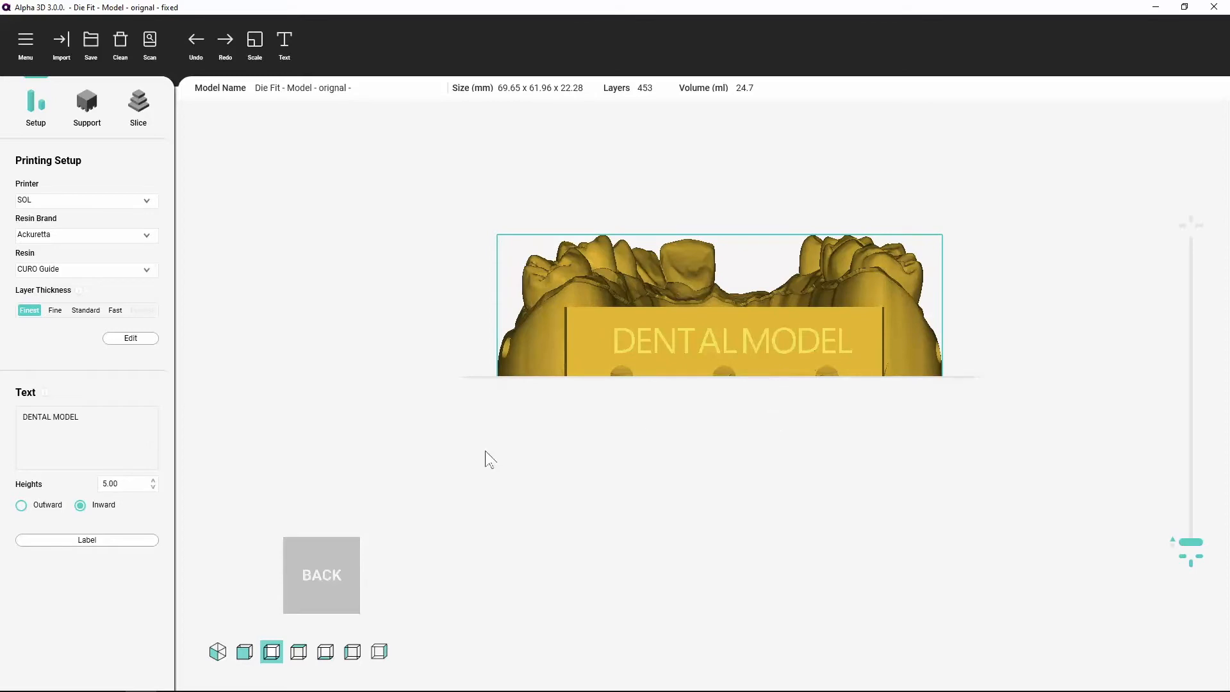
left_click(87, 539)
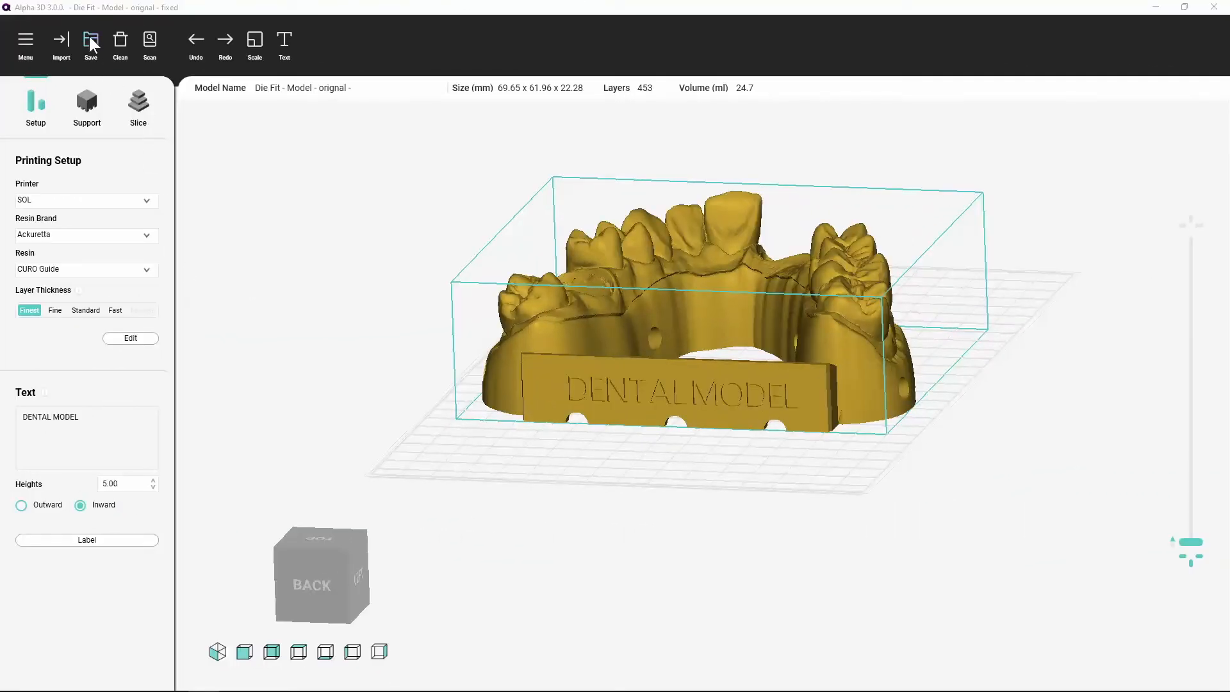
- Save the labelled model as a Project files (*.i3dp) file, keeping its name
left_click(90, 39)
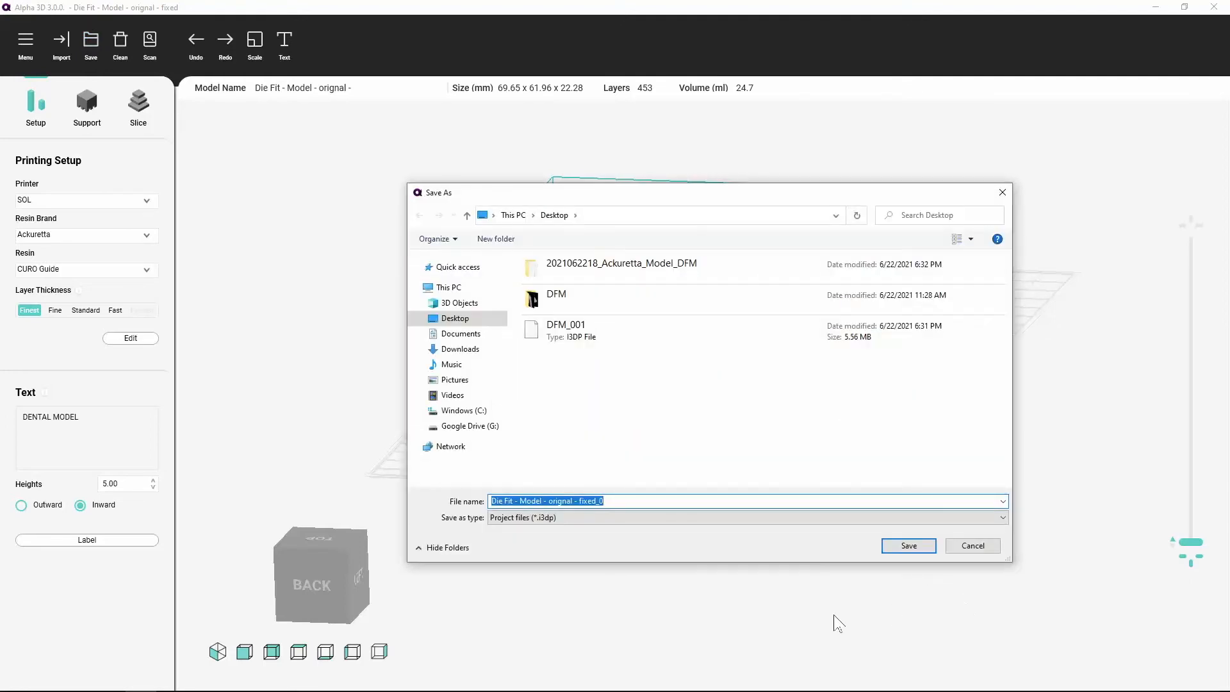
mouse_move(640, 506)
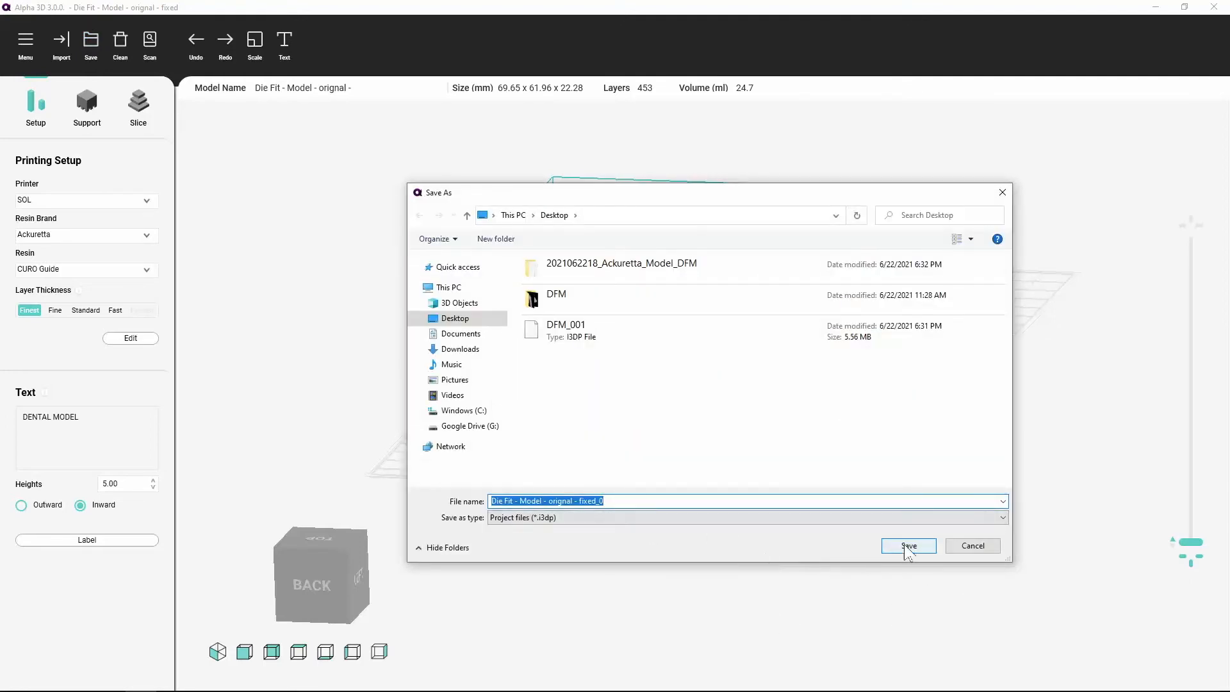
left_click(908, 545)
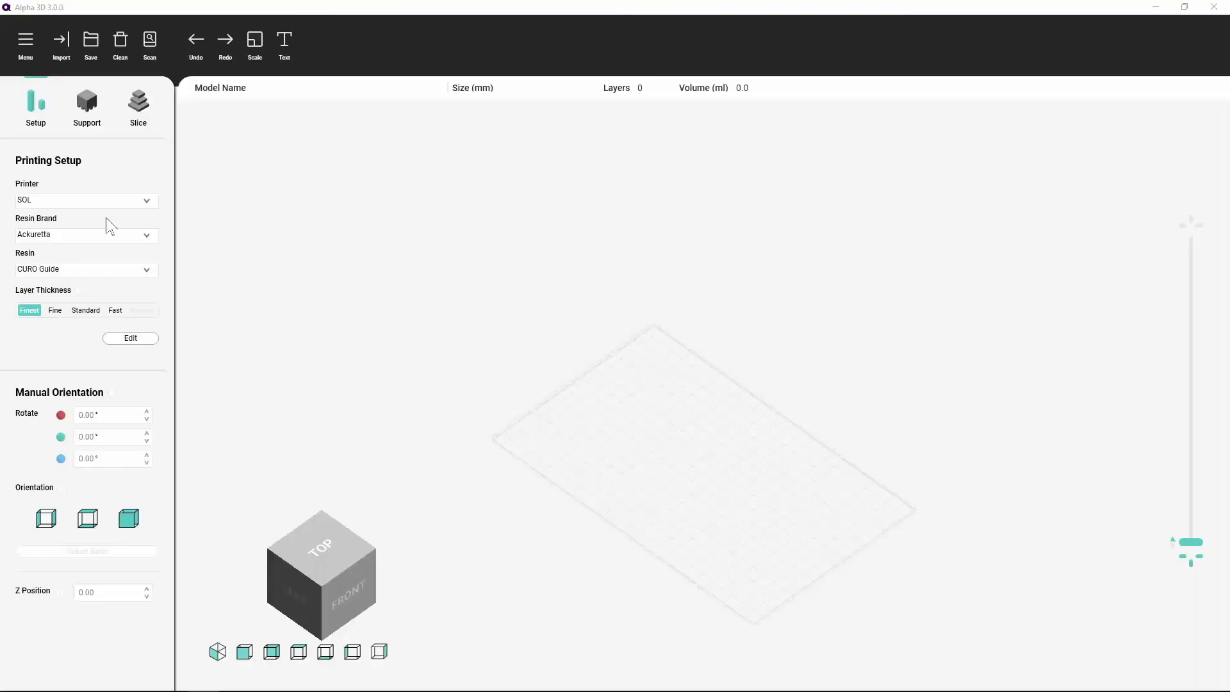
- Open the Die Fit i3dp project and view the labelled model from the back
left_click(60, 43)
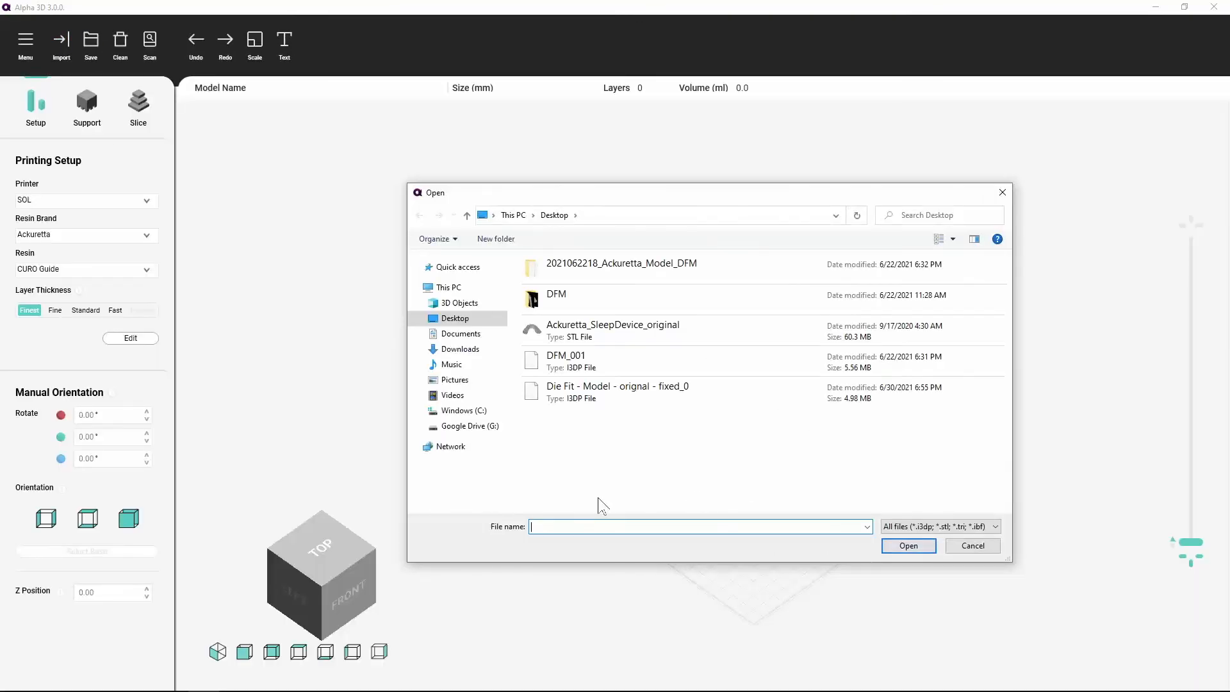
left_click(618, 392)
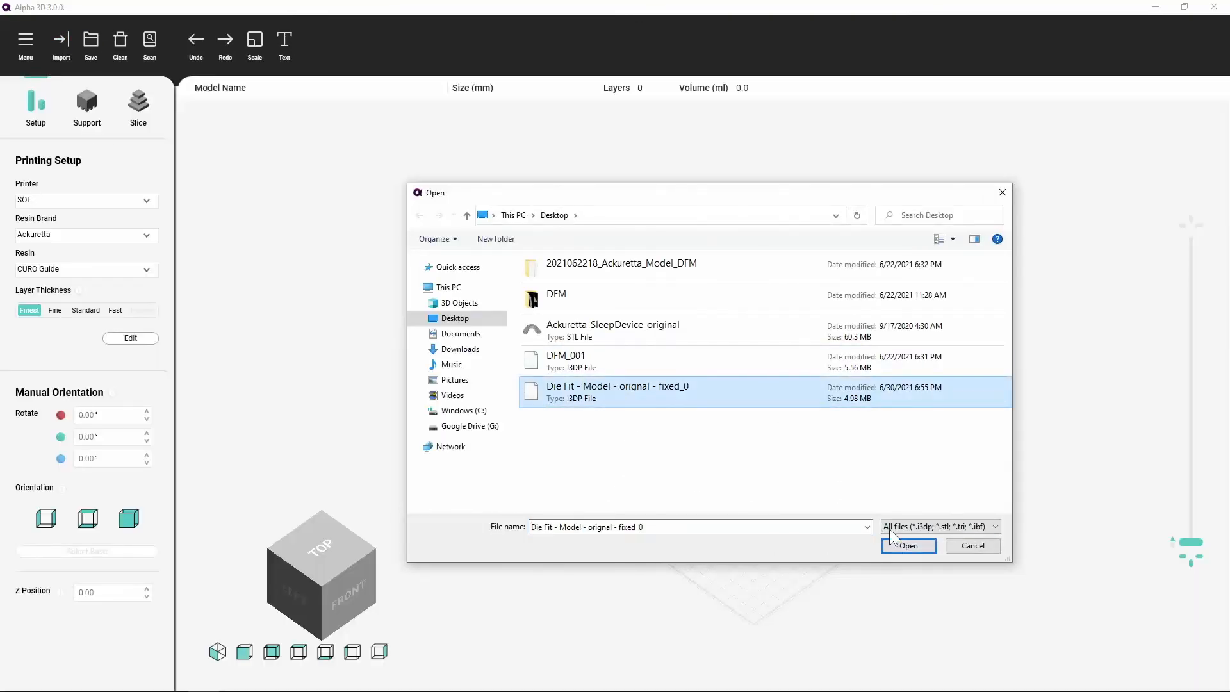
left_click(908, 545)
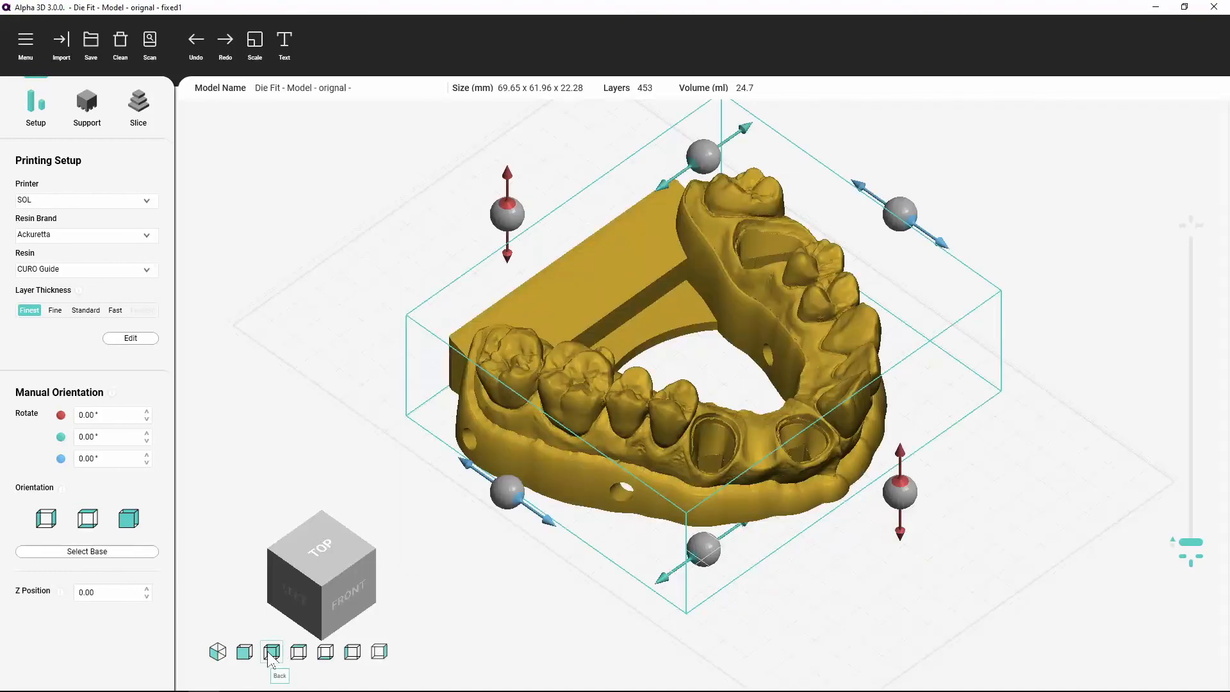
left_click(271, 651)
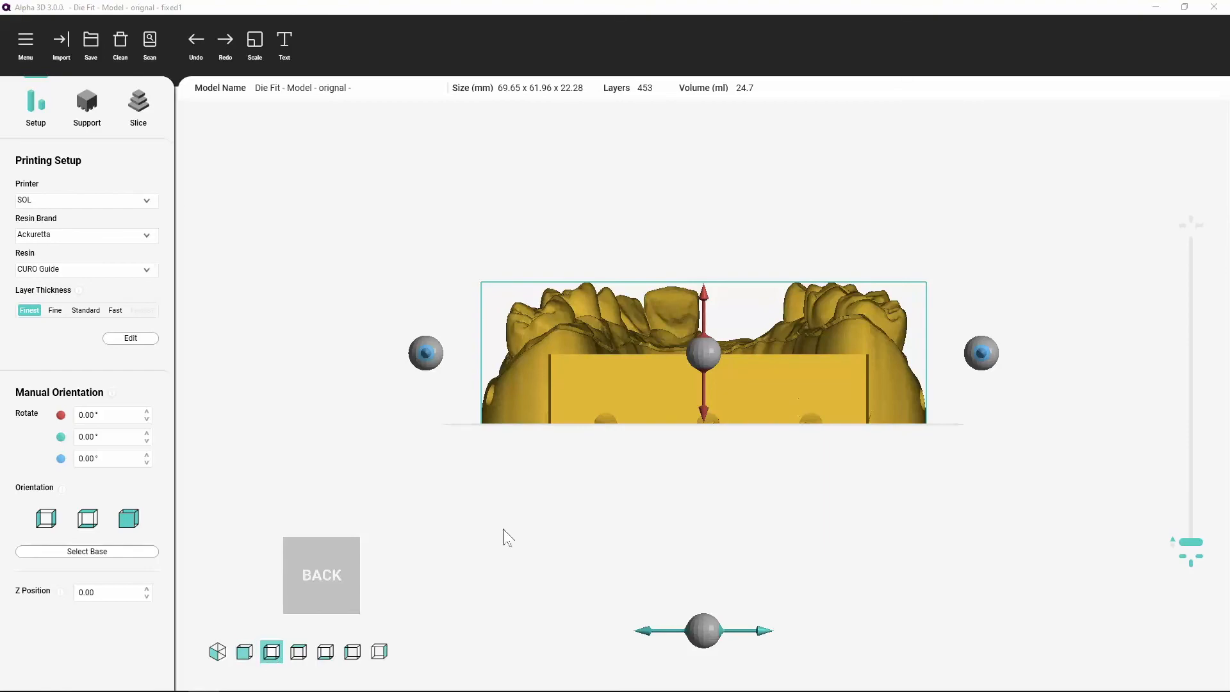